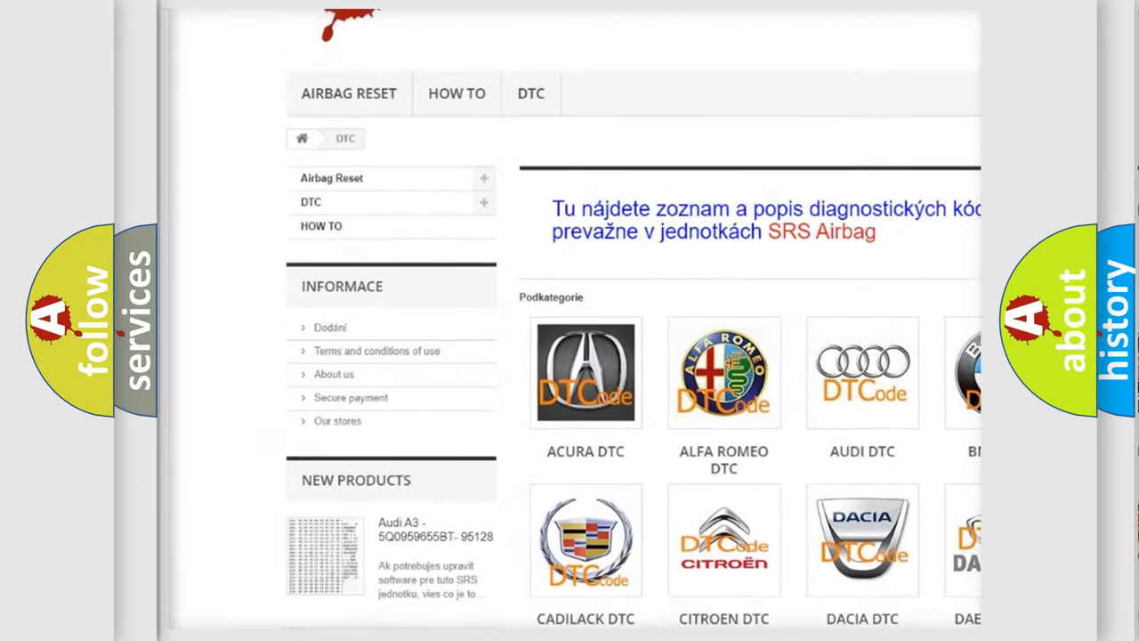
pyautogui.scroll(-3)
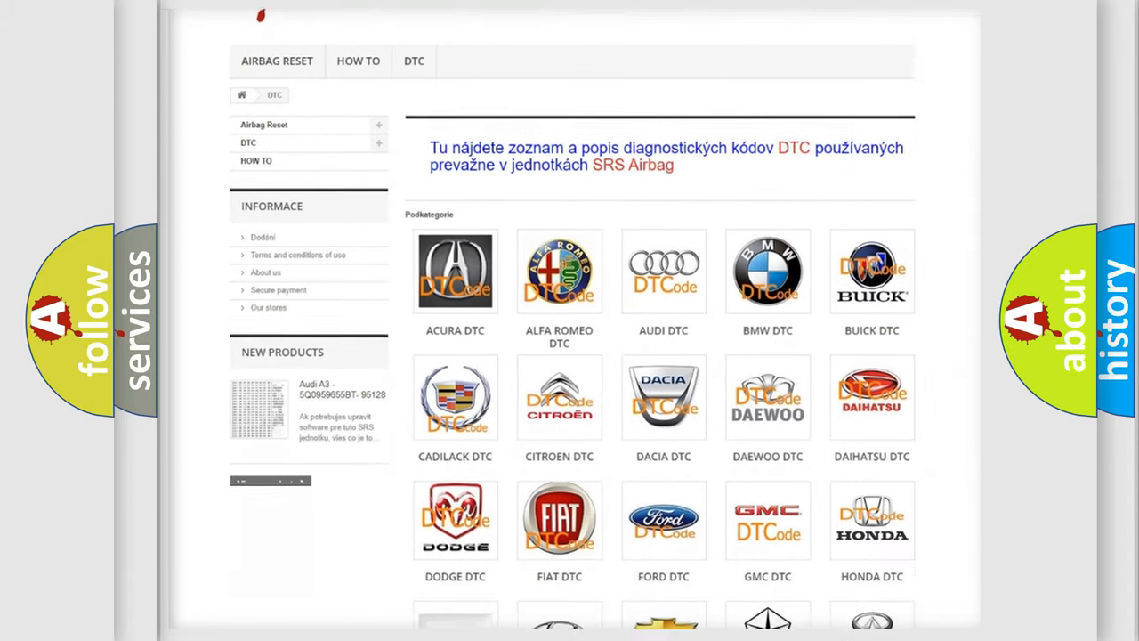
pyautogui.scroll(-3)
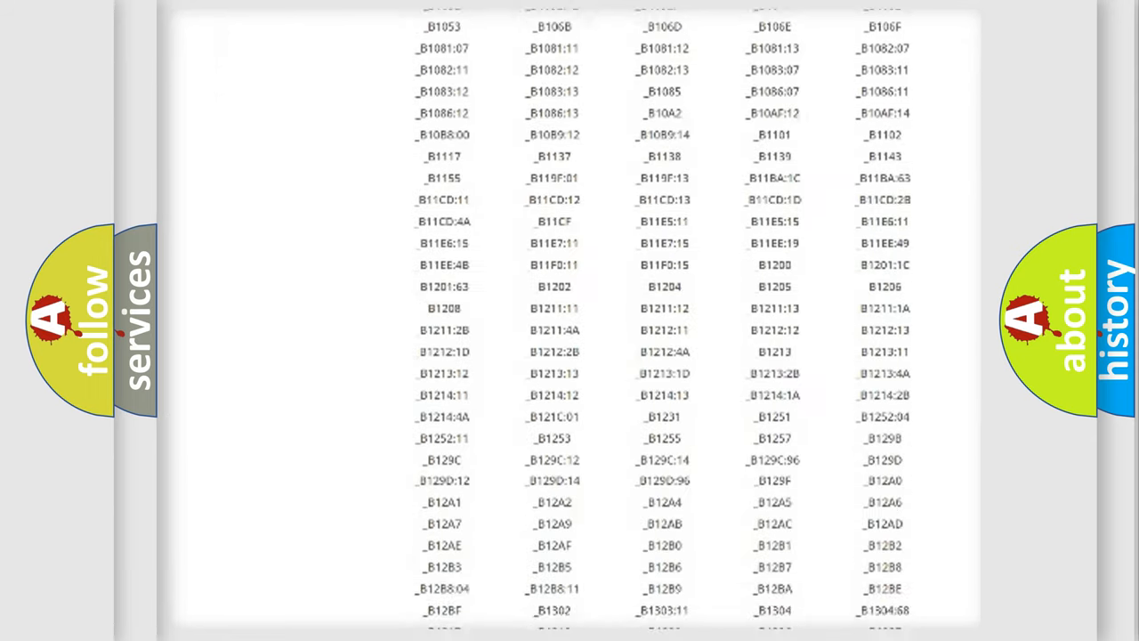
pyautogui.scroll(-3)
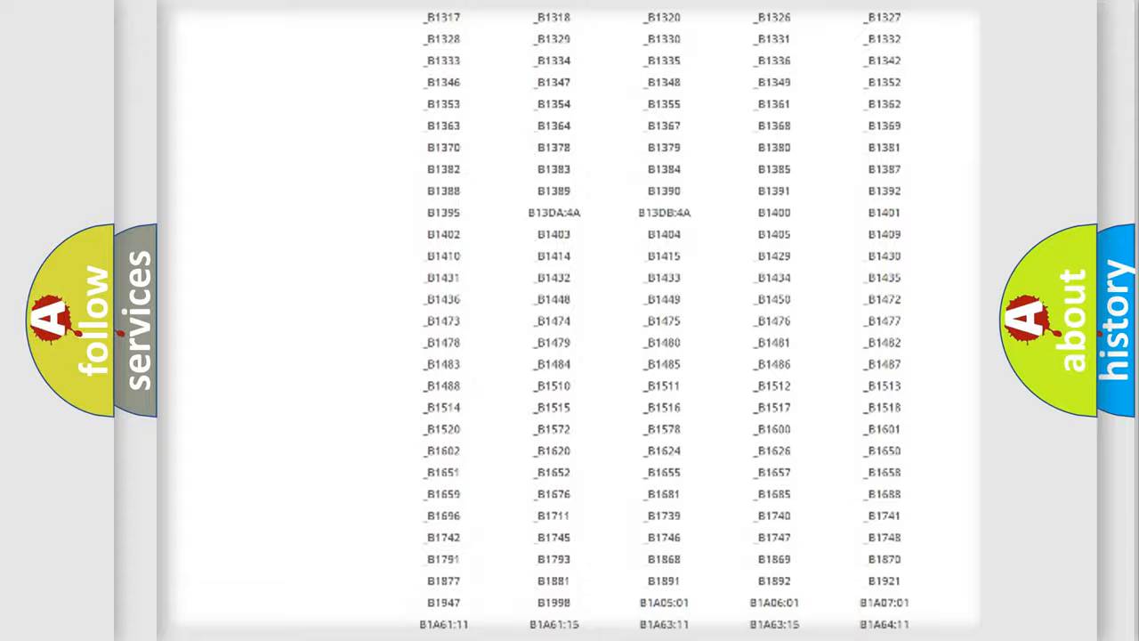